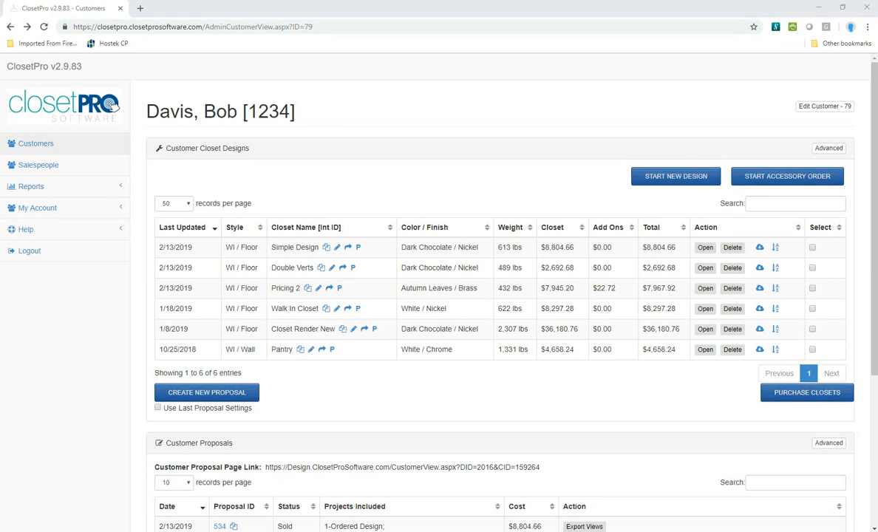
mouse_move(53, 92)
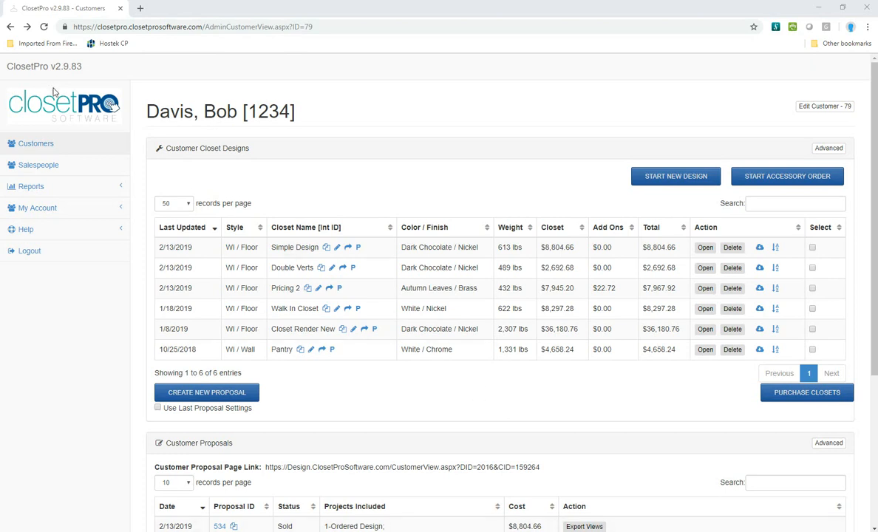
mouse_move(426, 236)
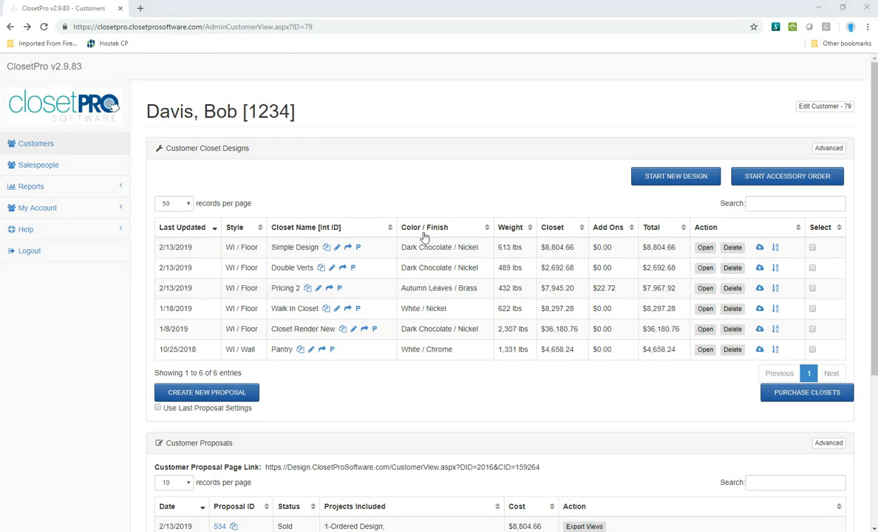
mouse_move(414, 127)
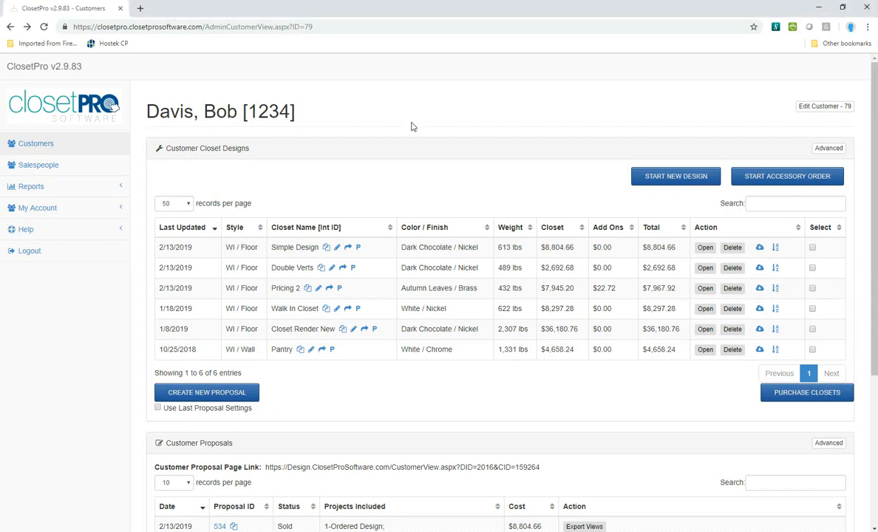
Scroll down the Customer Proposals table to reach proposal #534
scroll(down, 3)
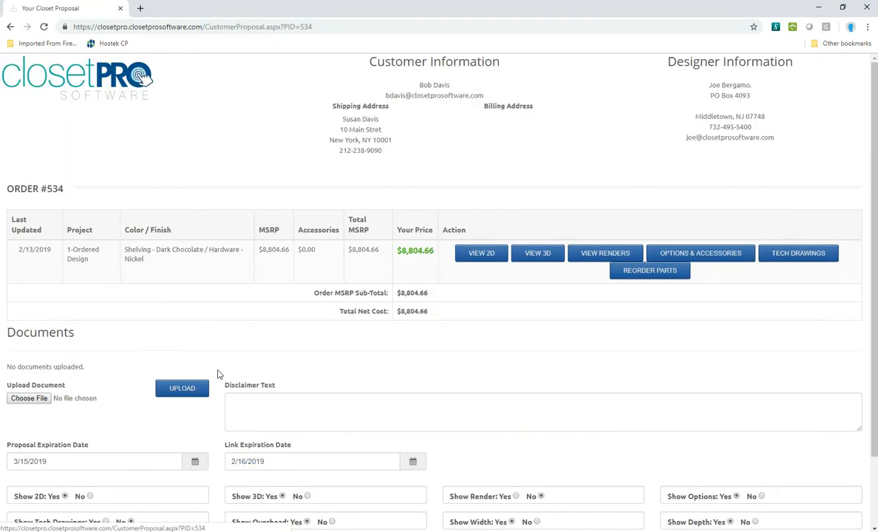
mouse_move(87, 269)
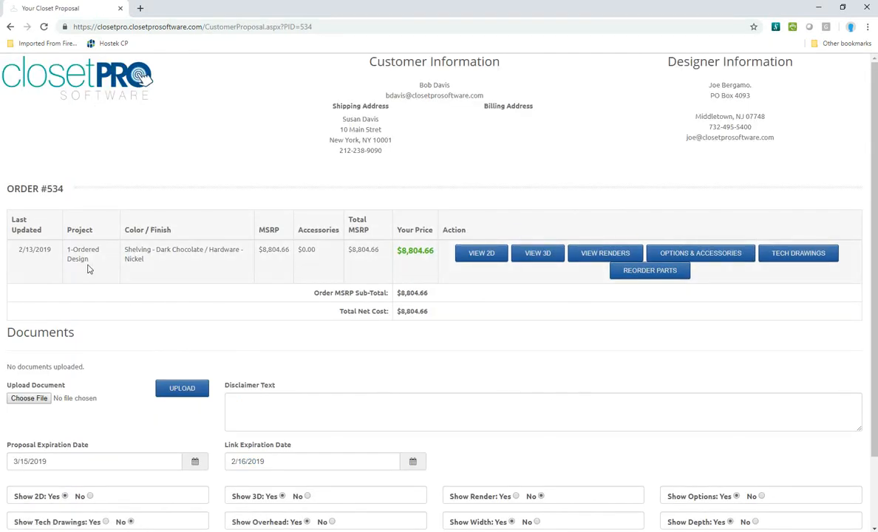
mouse_move(162, 263)
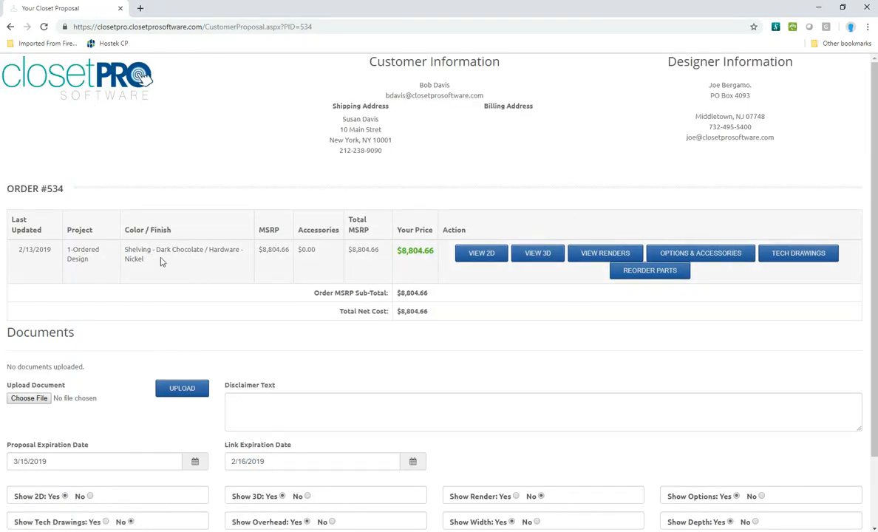
mouse_move(405, 260)
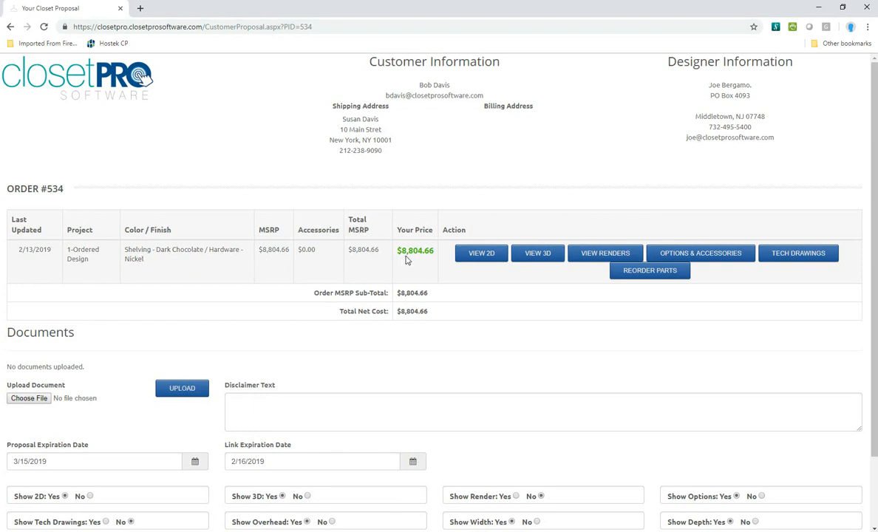
mouse_move(537, 253)
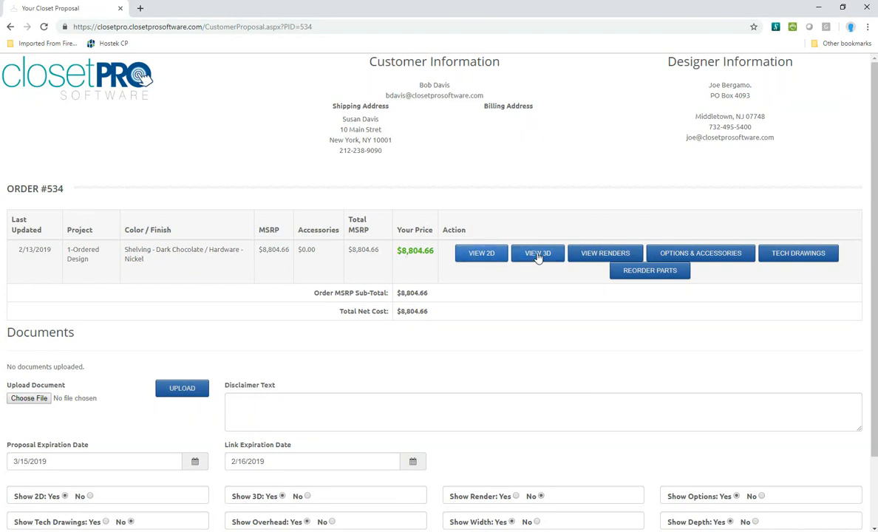
mouse_move(538, 253)
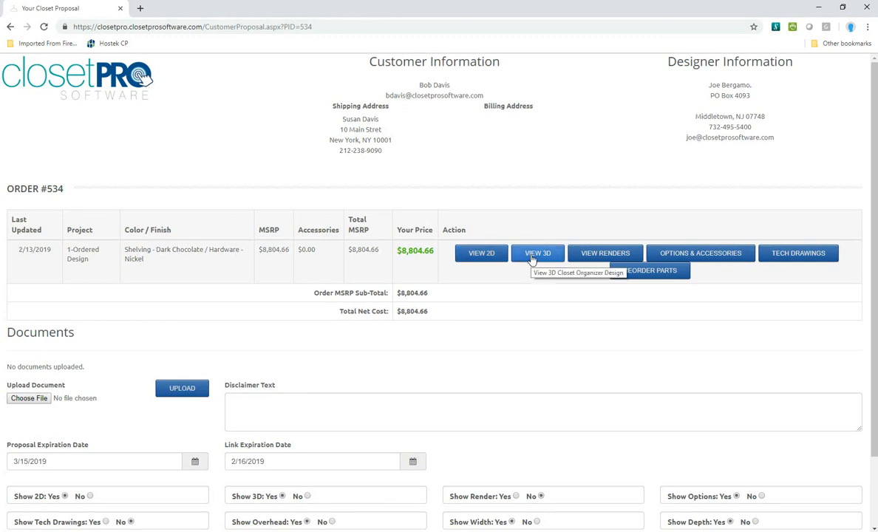
mouse_move(701, 253)
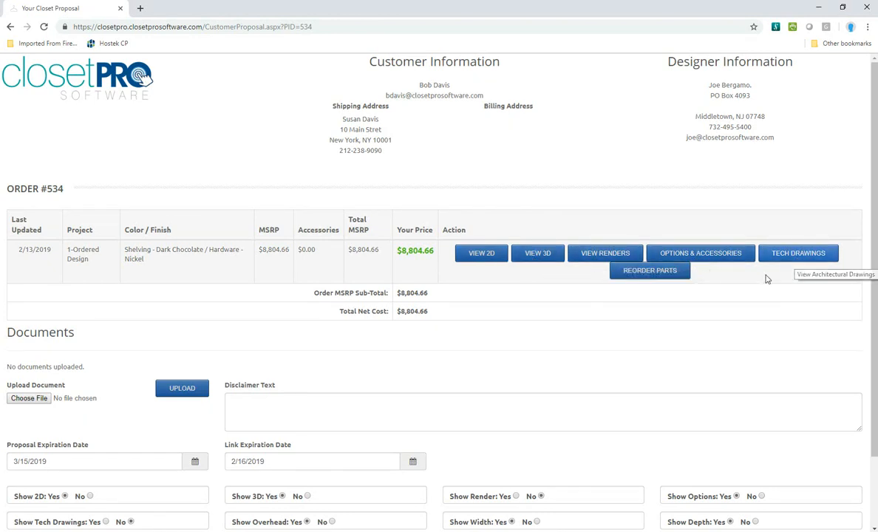
mouse_move(648, 269)
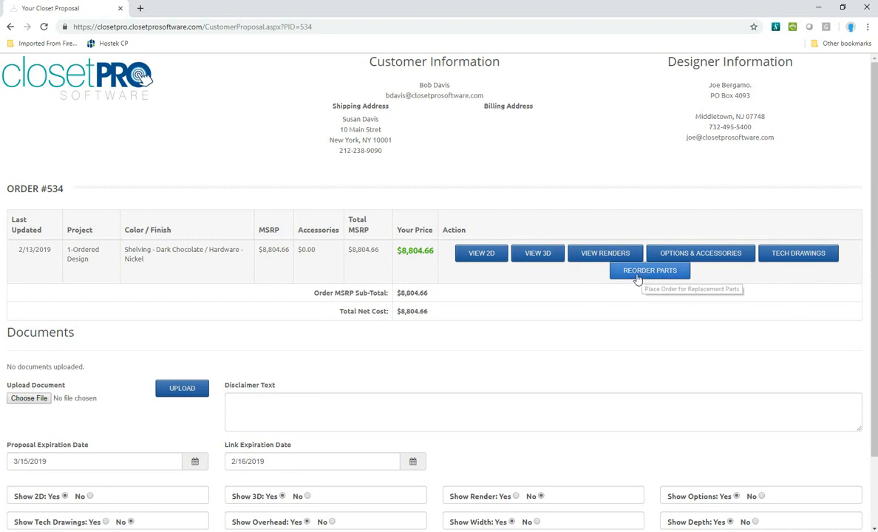
mouse_move(649, 269)
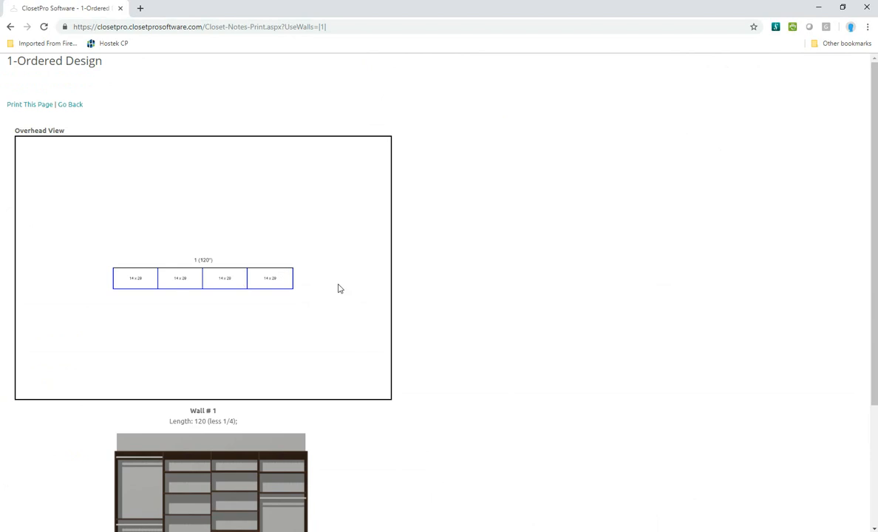
scroll(down, 3)
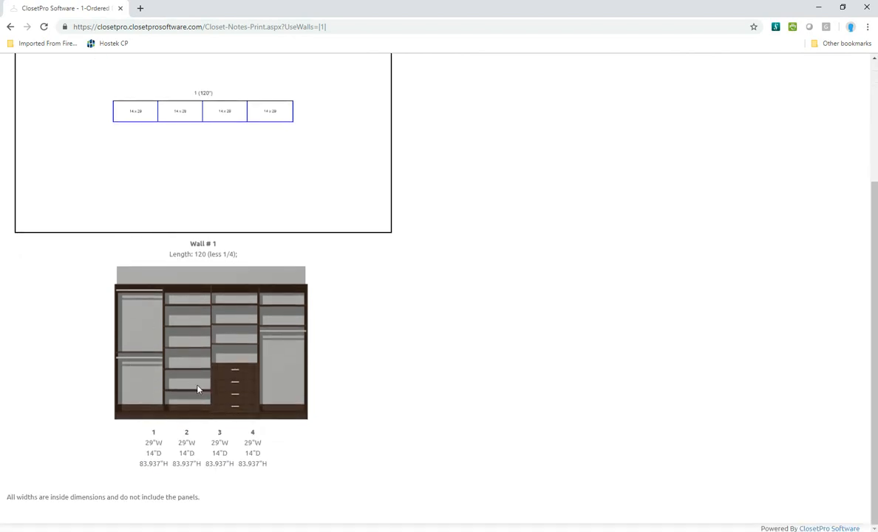
mouse_move(195, 376)
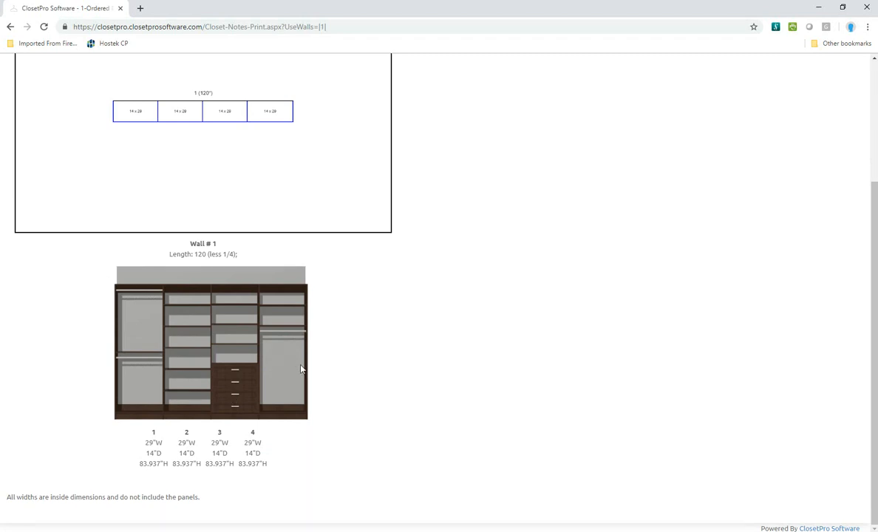
scroll(up, 3)
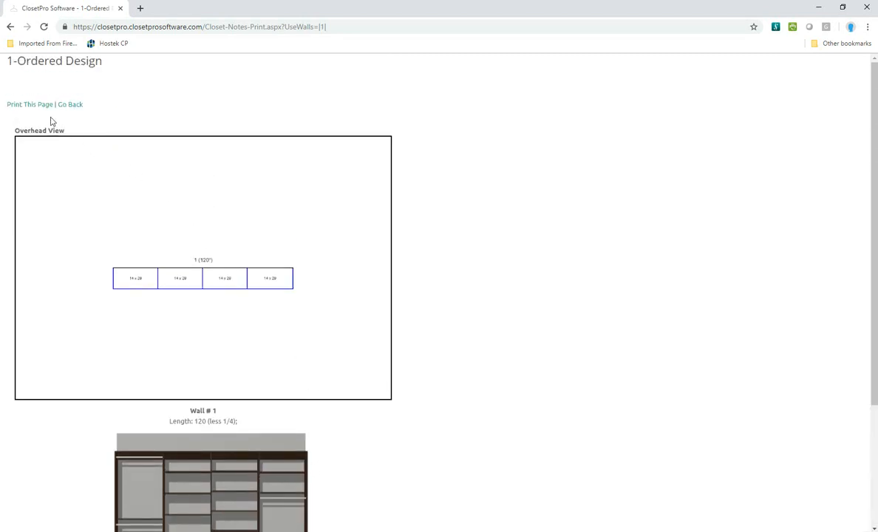
click(71, 103)
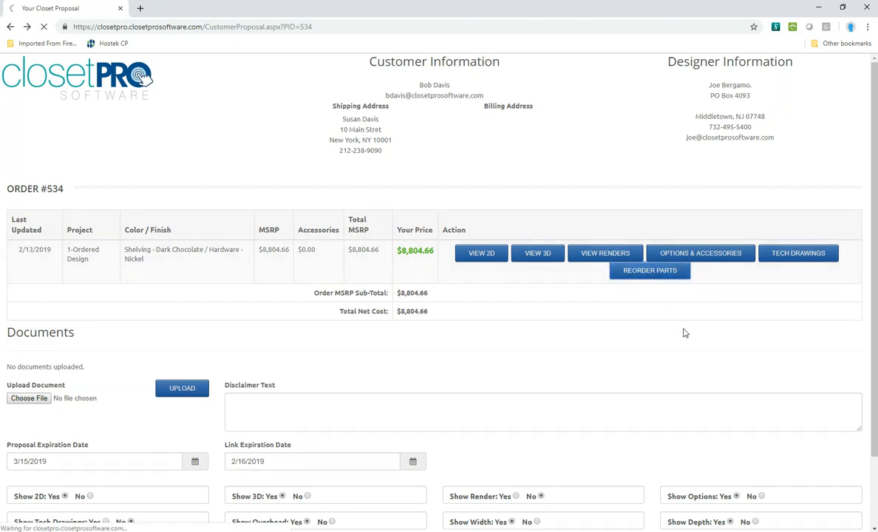
click(649, 269)
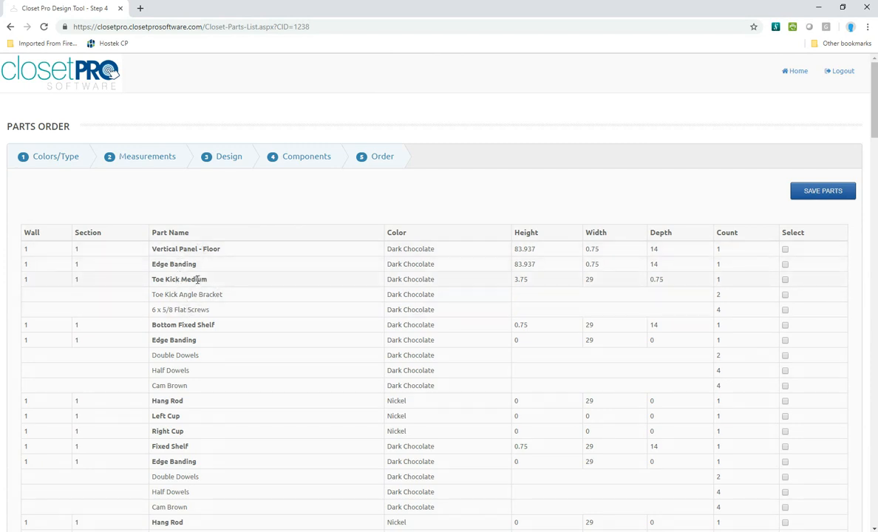
scroll(down, 3)
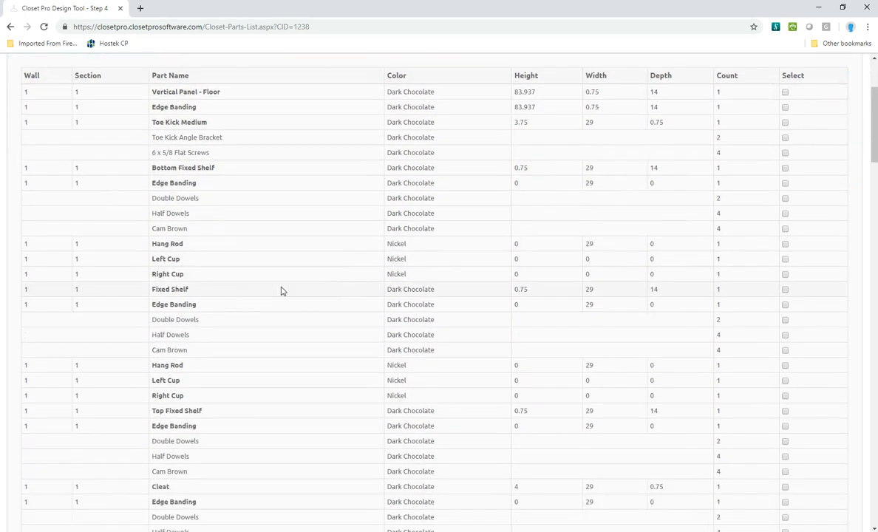
scroll(up, 3)
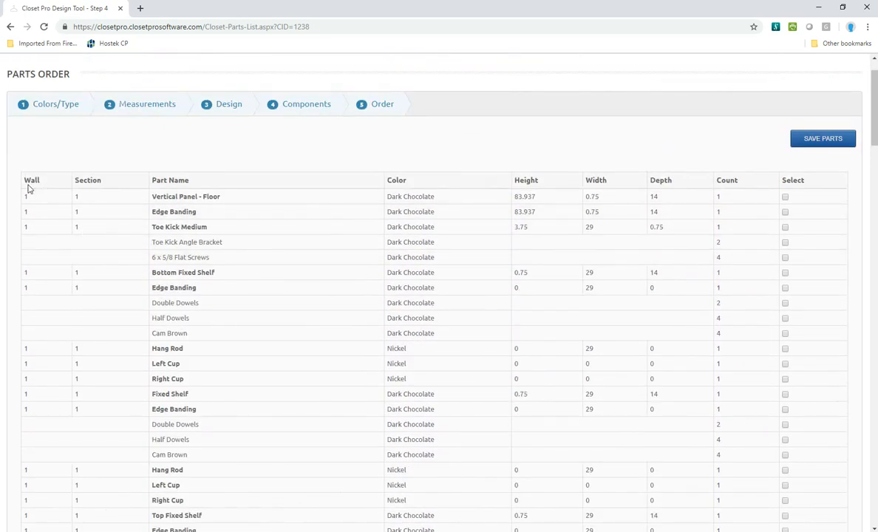
scroll(up, 3)
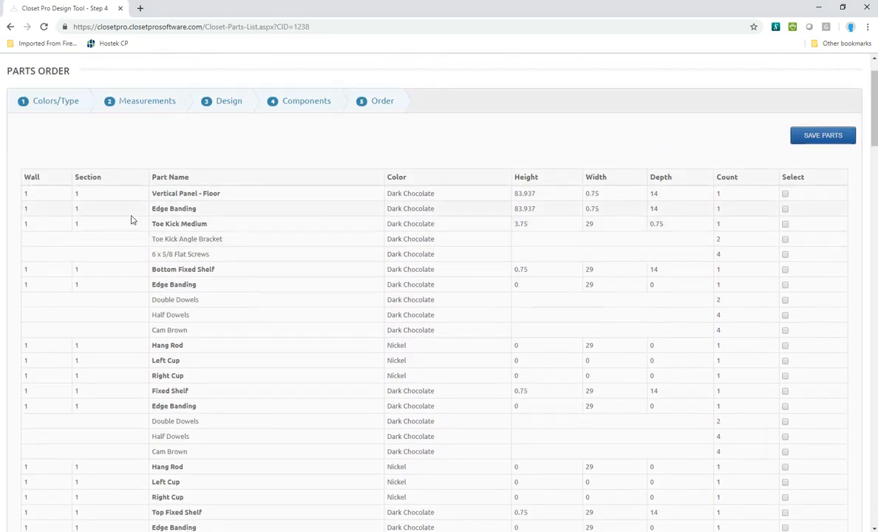
scroll(down, 3)
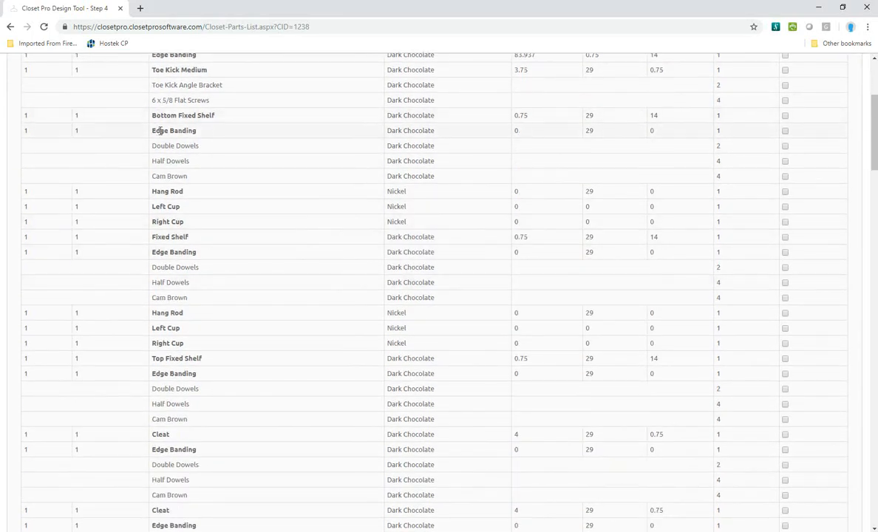
scroll(down, 3)
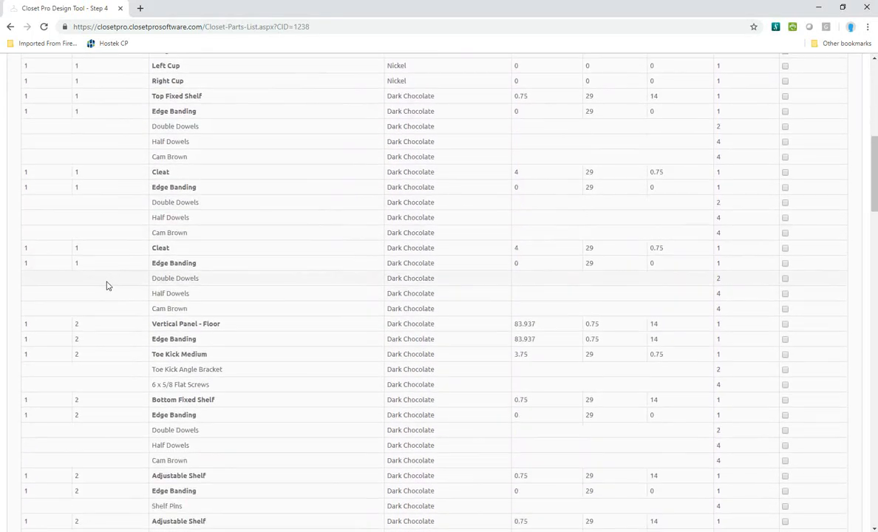
scroll(down, 3)
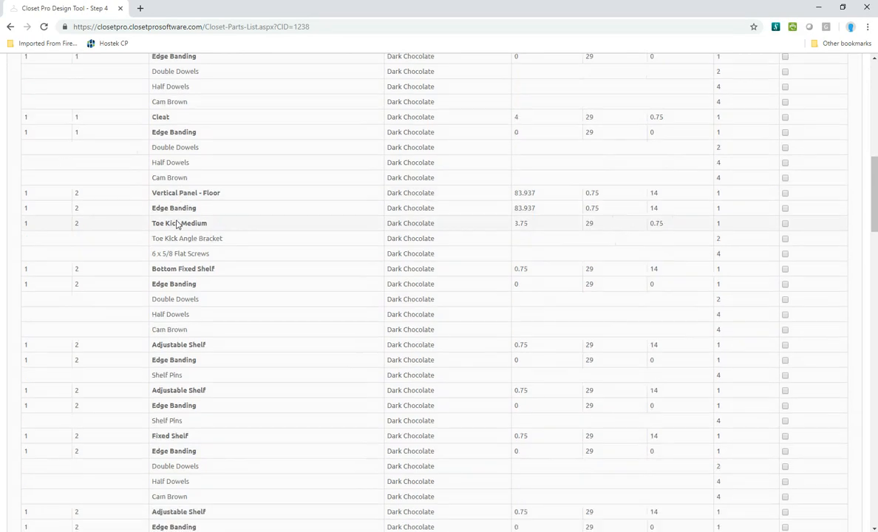
scroll(down, 3)
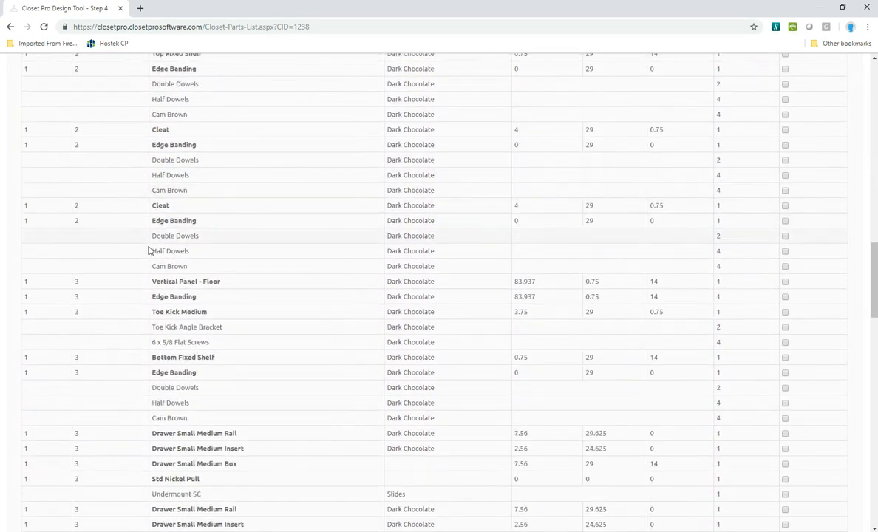
scroll(down, 3)
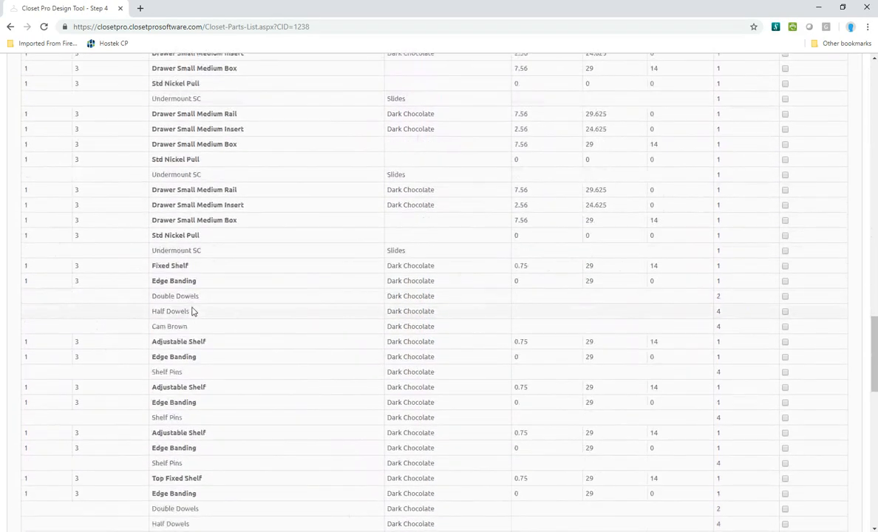
scroll(down, 3)
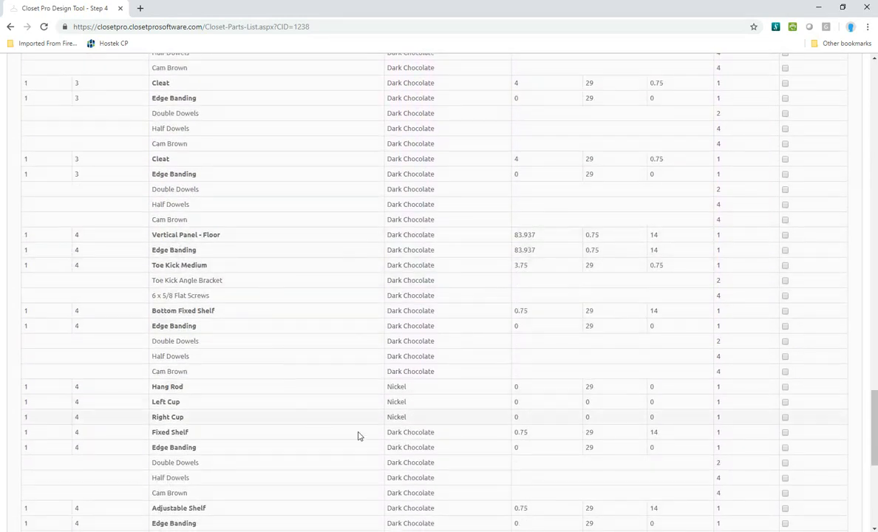
scroll(up, 3)
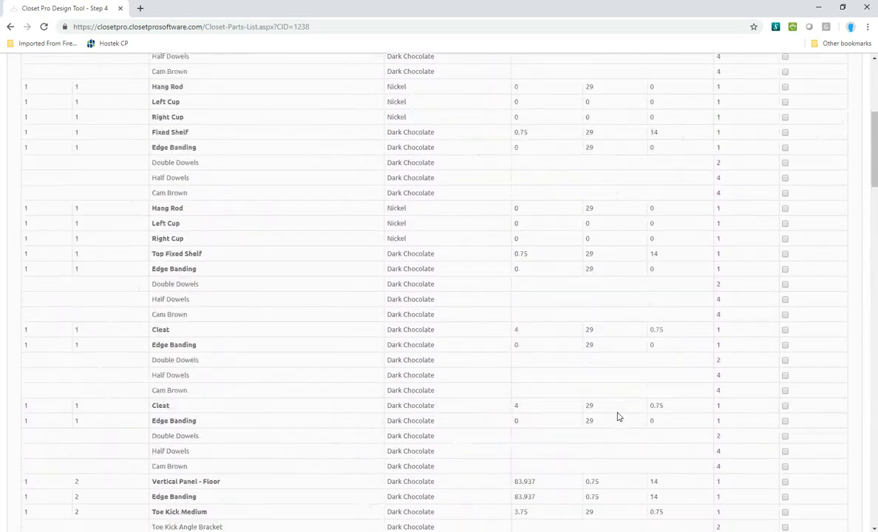
scroll(up, 3)
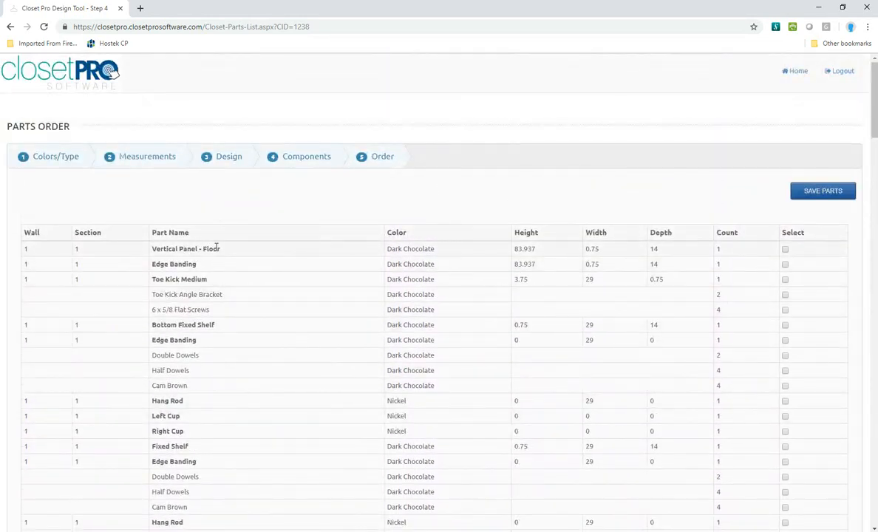
mouse_move(539, 260)
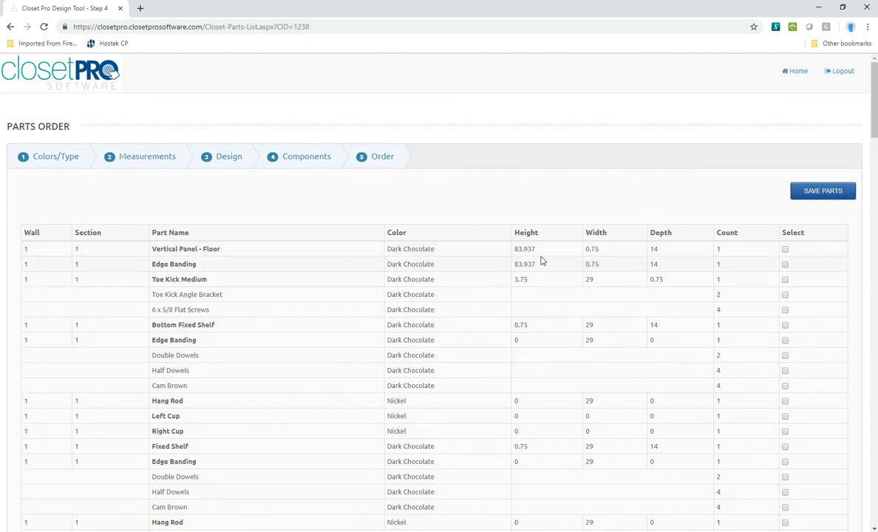
mouse_move(725, 249)
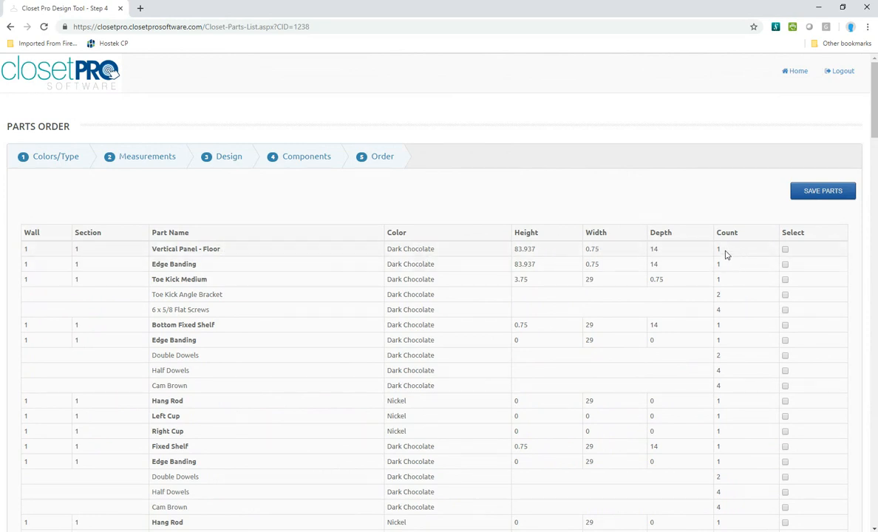
mouse_move(785, 248)
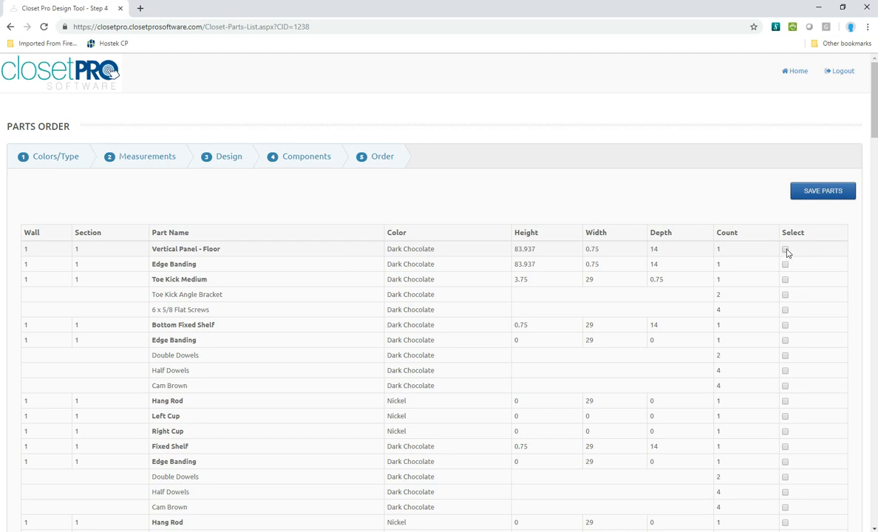
Tick the floor vertical panel, edge banding, toe kick, flat screws, bottom fixed shelf, dowels and cam fittings
click(785, 249)
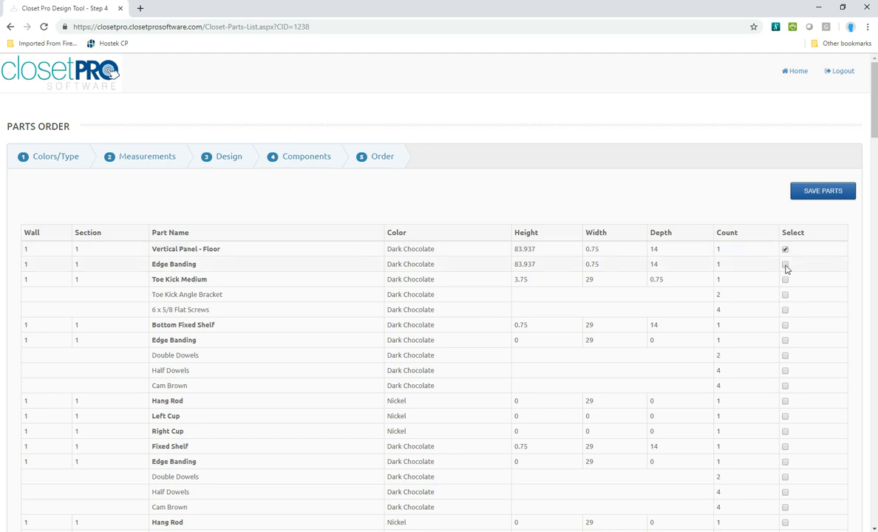
click(784, 263)
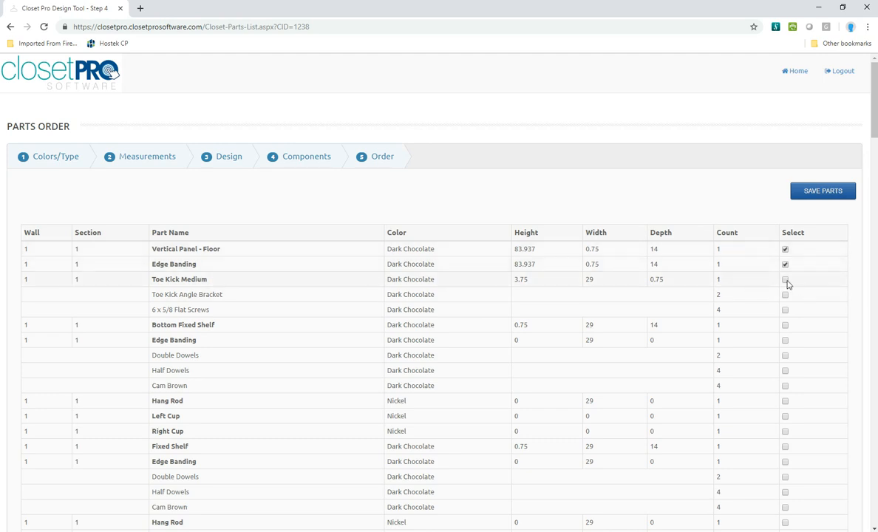
click(785, 279)
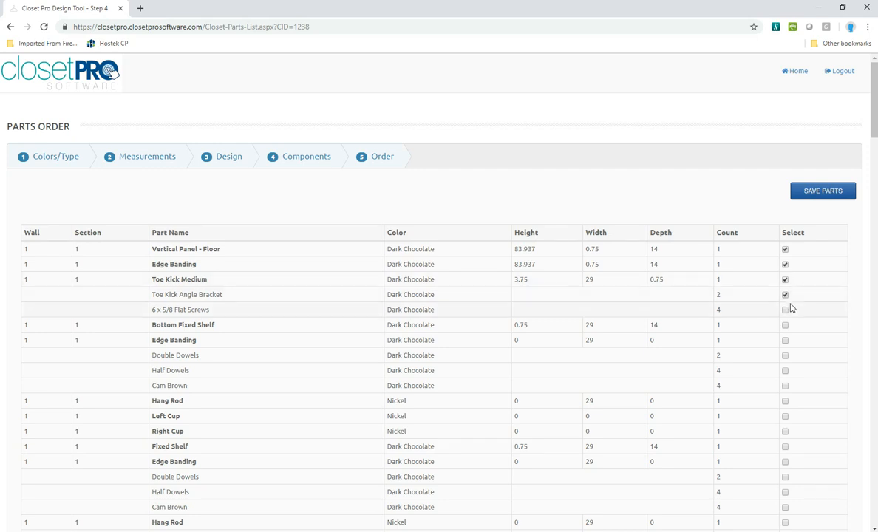
click(784, 309)
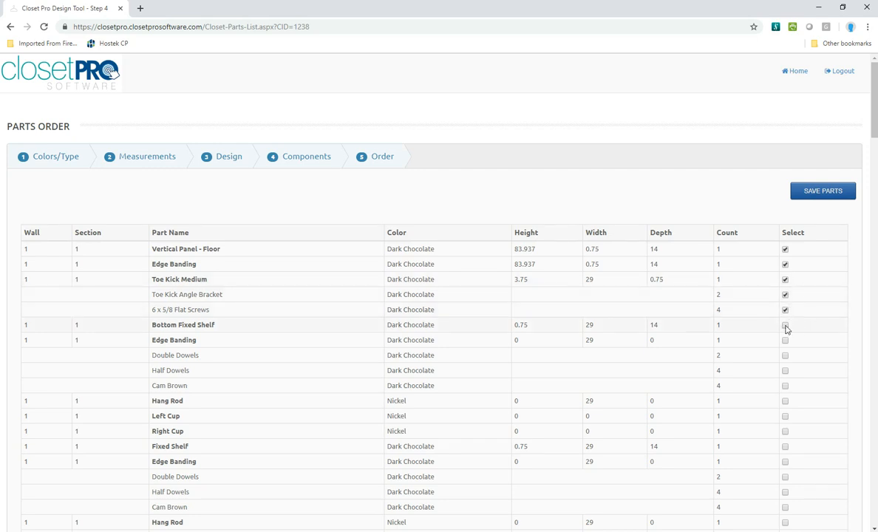
click(785, 340)
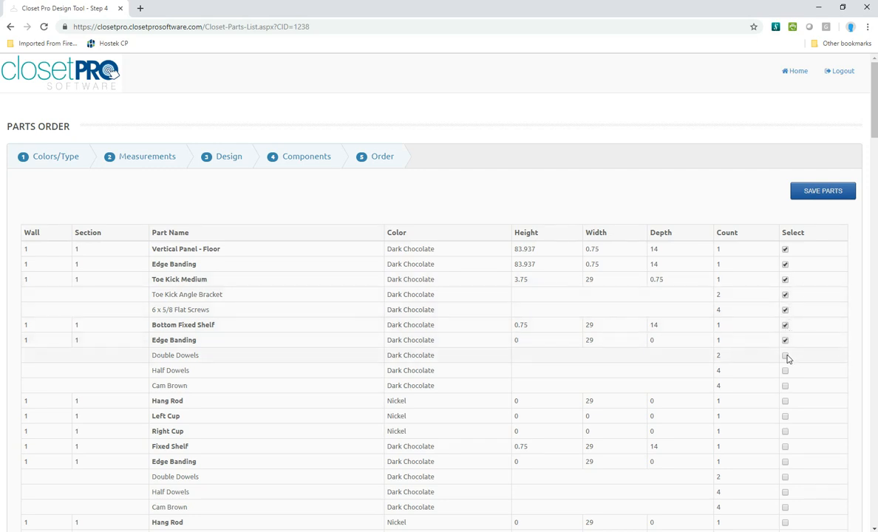
click(785, 355)
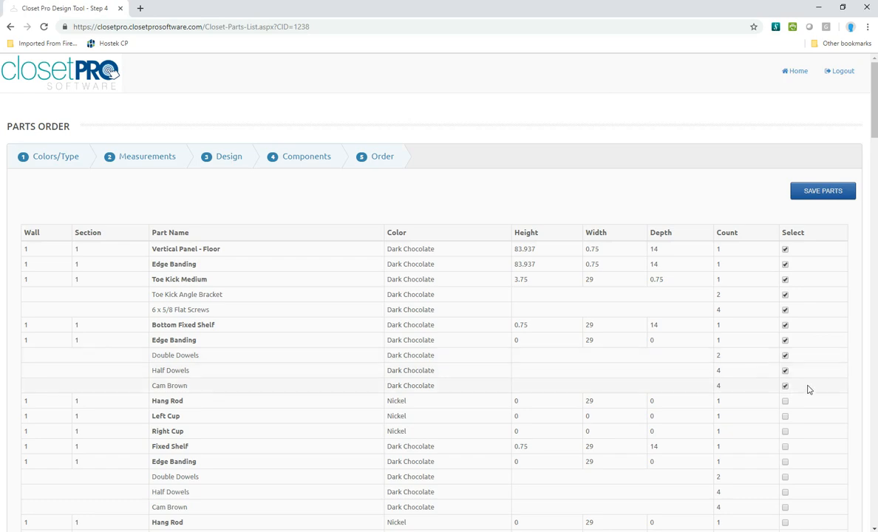
mouse_move(715, 381)
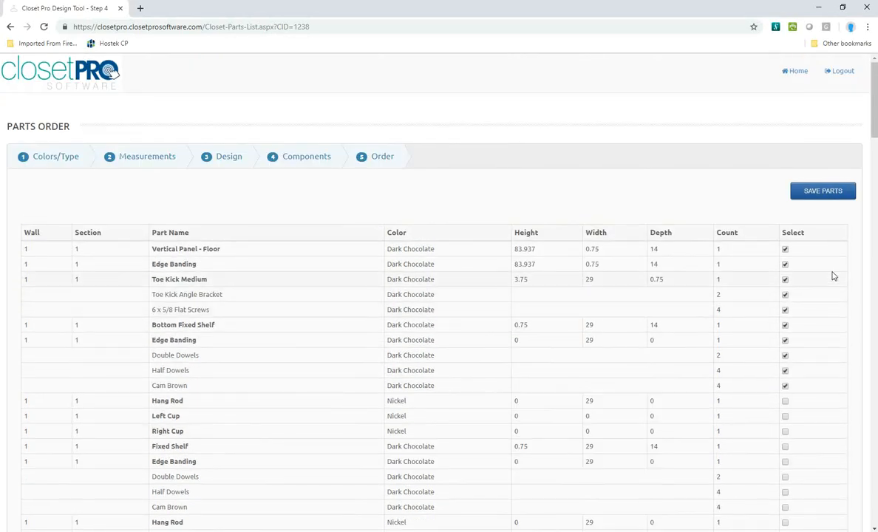
Turn the checked parts into an order, set Cam Brown quantity to 8 and zero unneeded hardware, then update
click(822, 191)
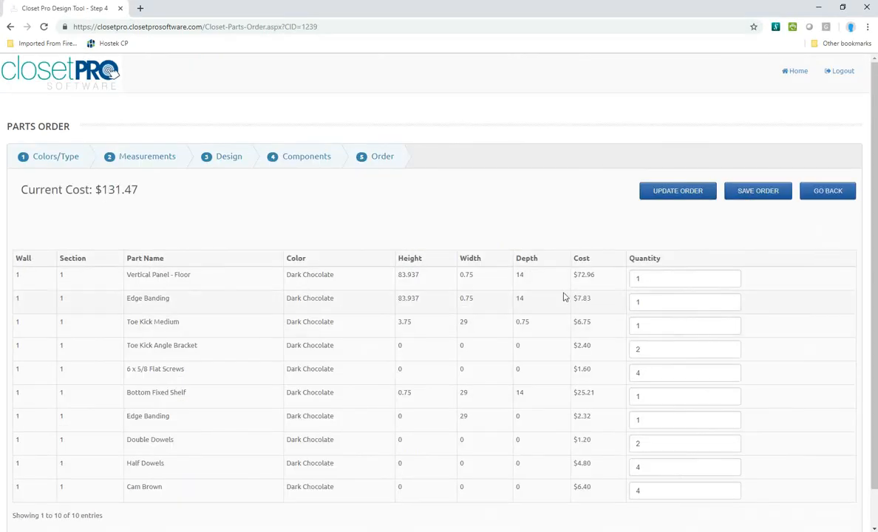
double_click(118, 189)
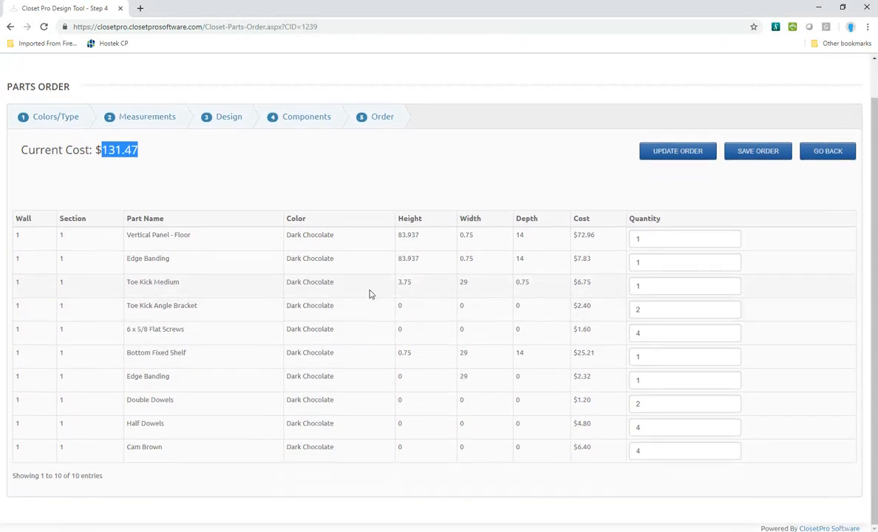
mouse_move(215, 455)
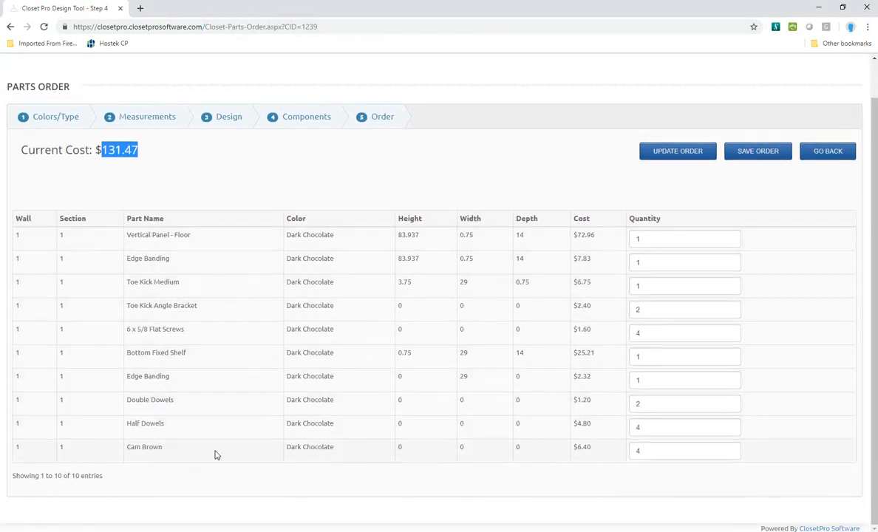
mouse_move(399, 337)
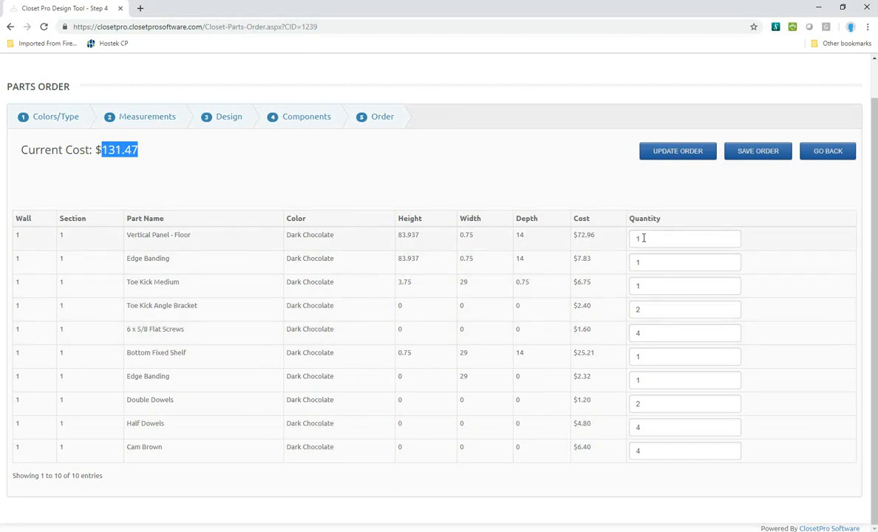
mouse_move(641, 347)
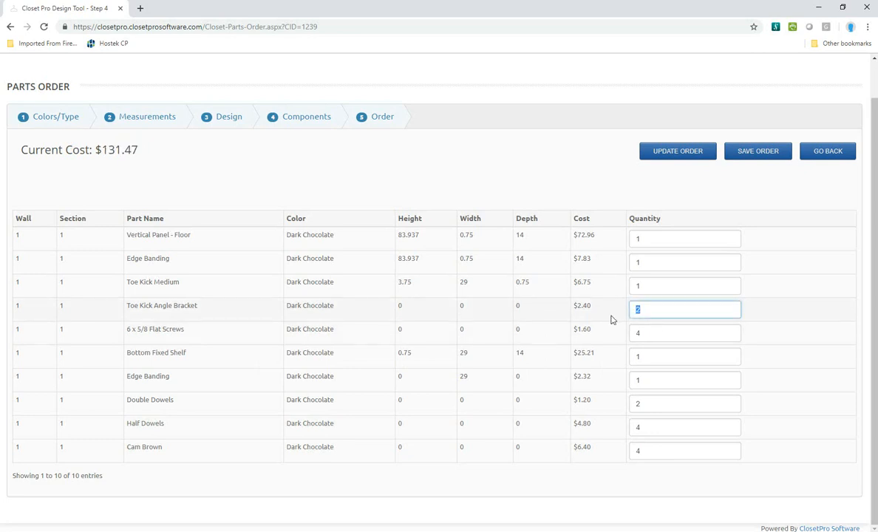
click(684, 332)
text(0)
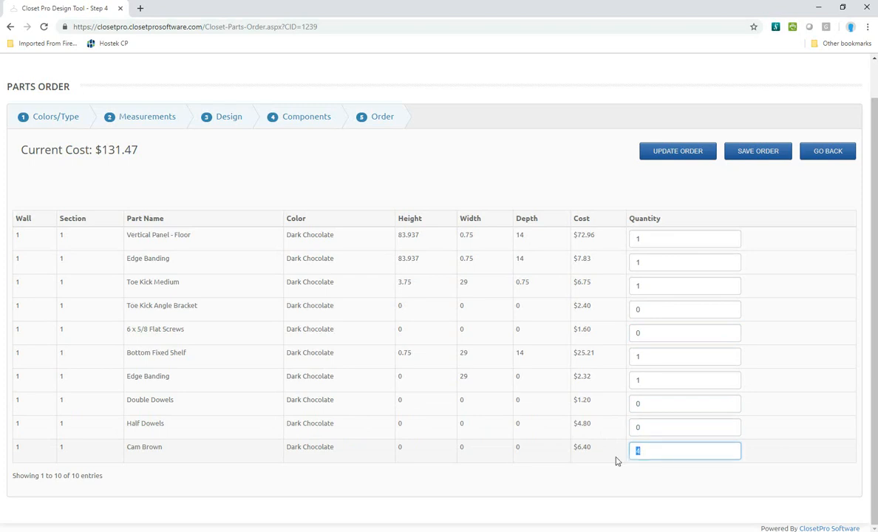
text(8)
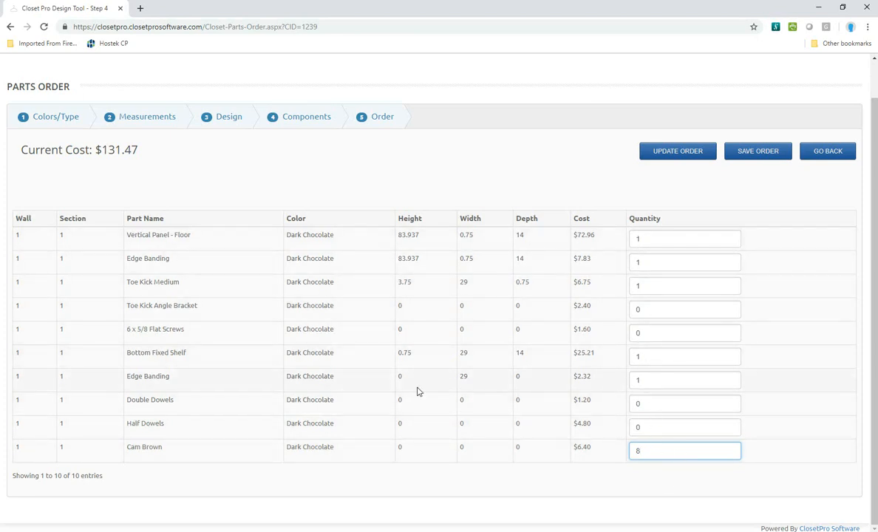
mouse_move(149, 360)
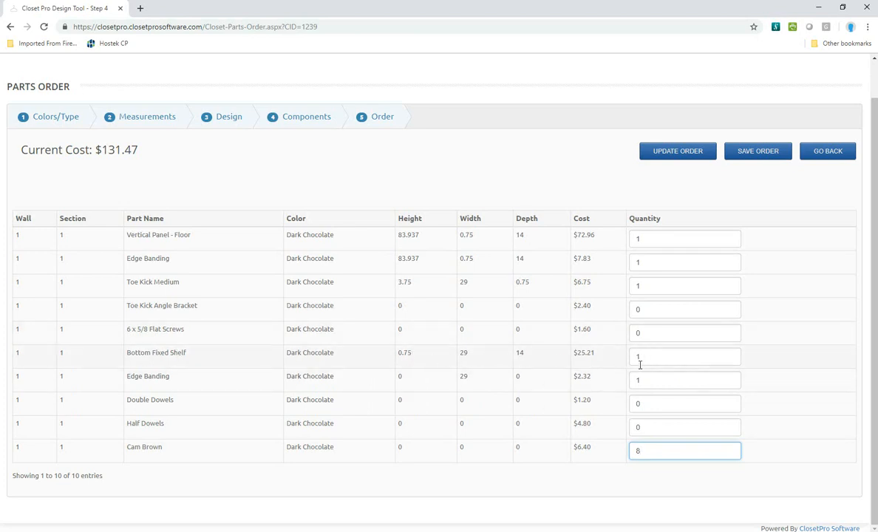
click(677, 151)
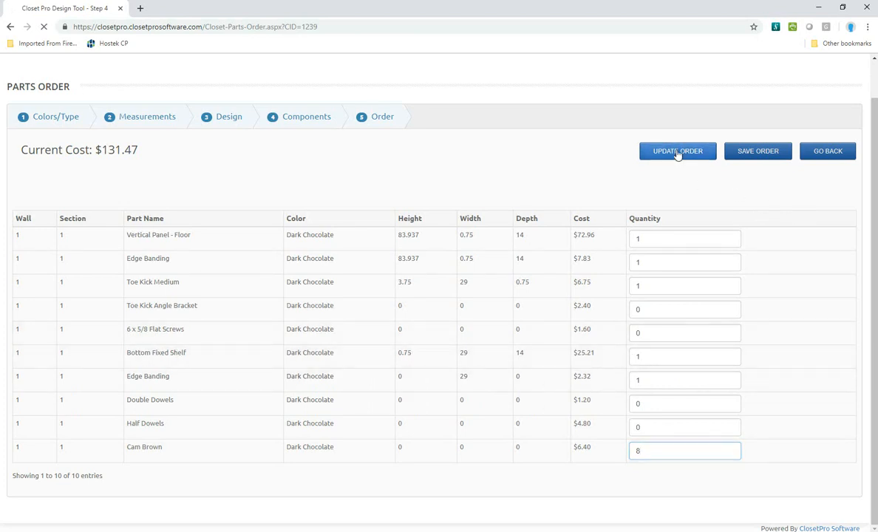
Update the order so six parts remain at a current cost of $127.87
click(677, 151)
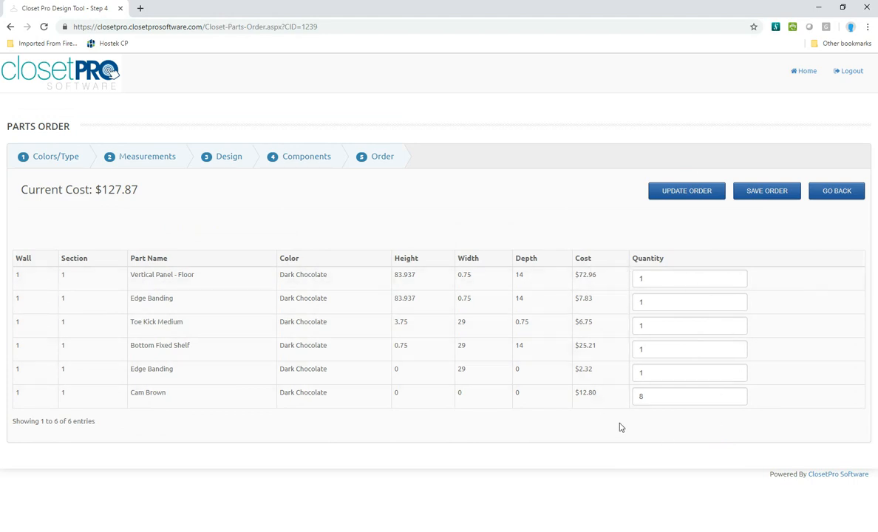
mouse_move(162, 391)
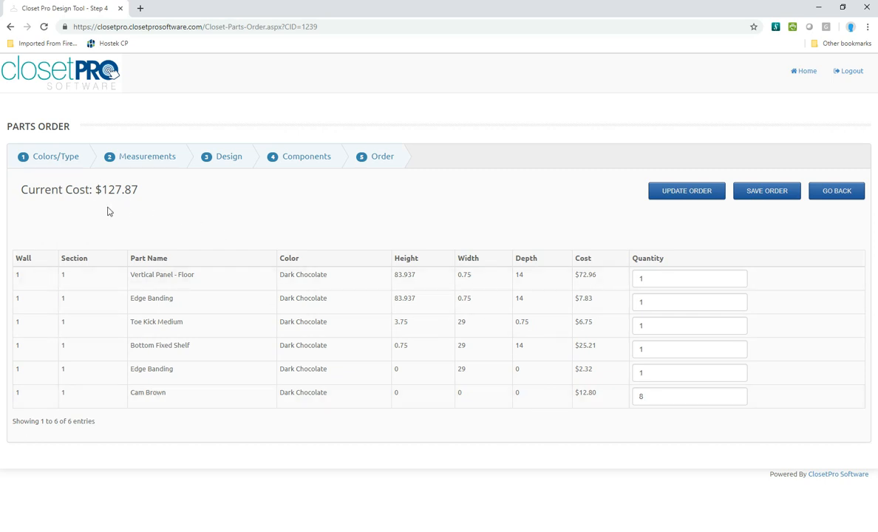
mouse_move(414, 360)
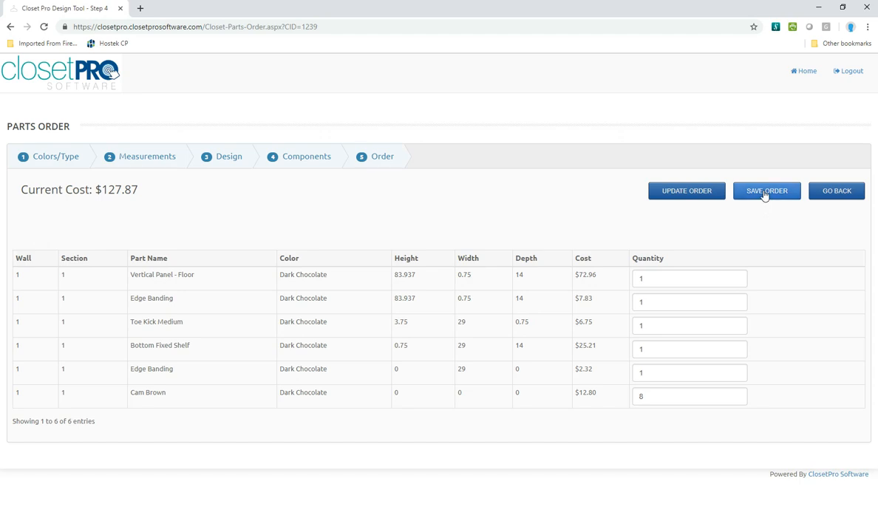
Save the adjusted parts order and reopen the saved Parts Order design to verify it
click(765, 190)
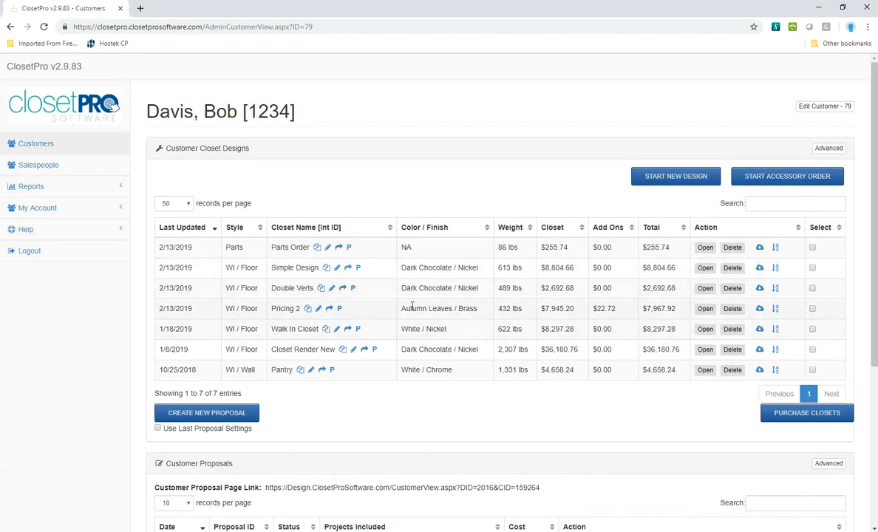
mouse_move(359, 254)
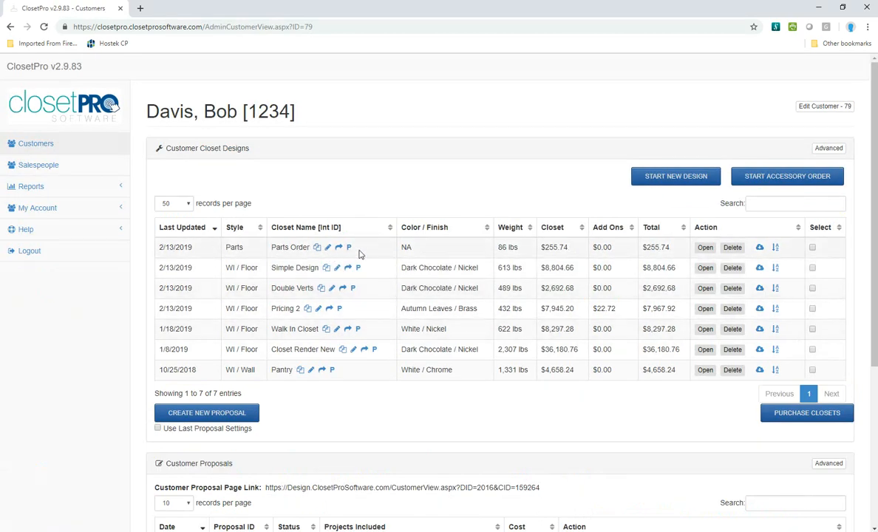
mouse_move(267, 254)
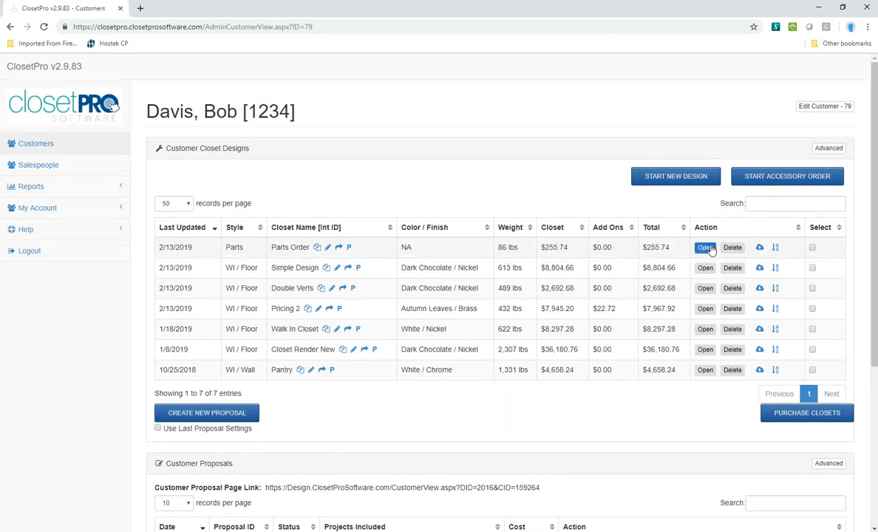
click(703, 247)
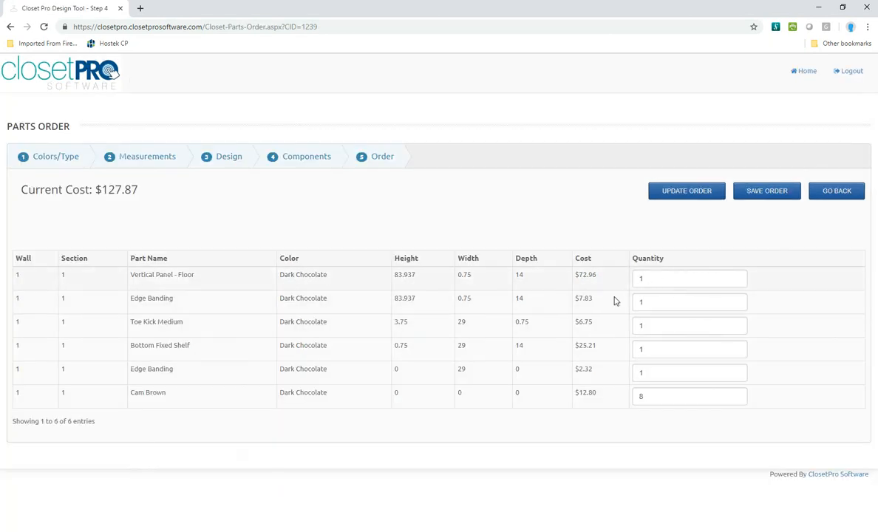
mouse_move(186, 427)
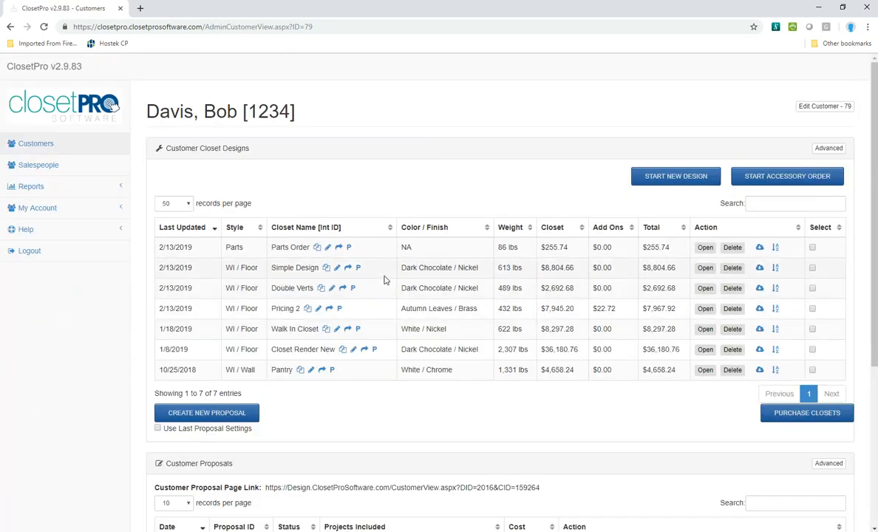
Select the Parts Order design and purchase it as order #535
click(813, 247)
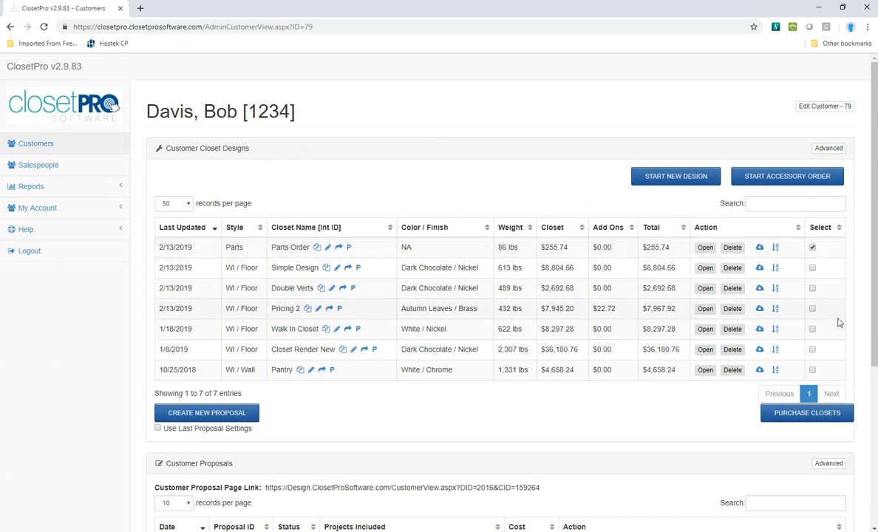
click(760, 246)
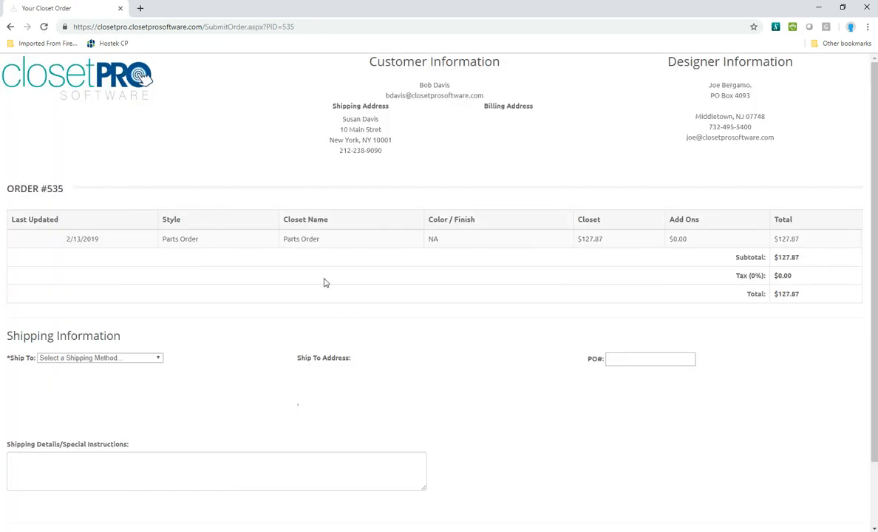
mouse_move(89, 63)
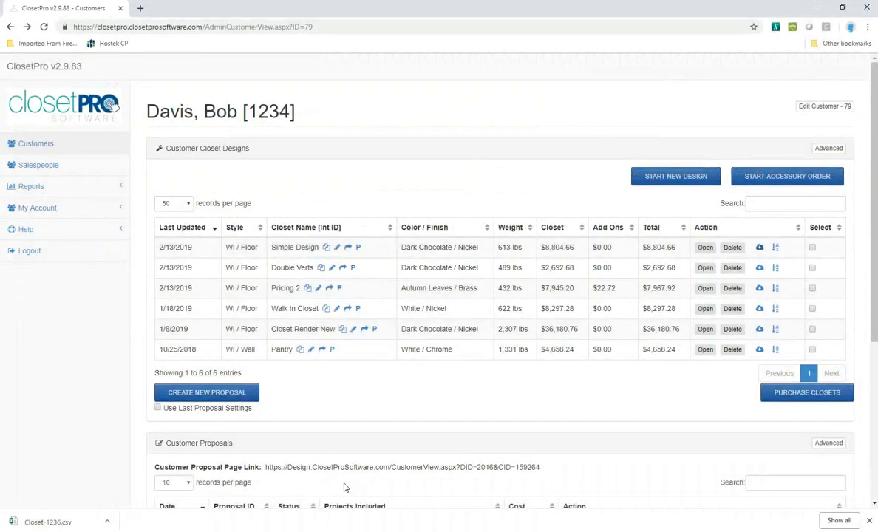
scroll(down, 3)
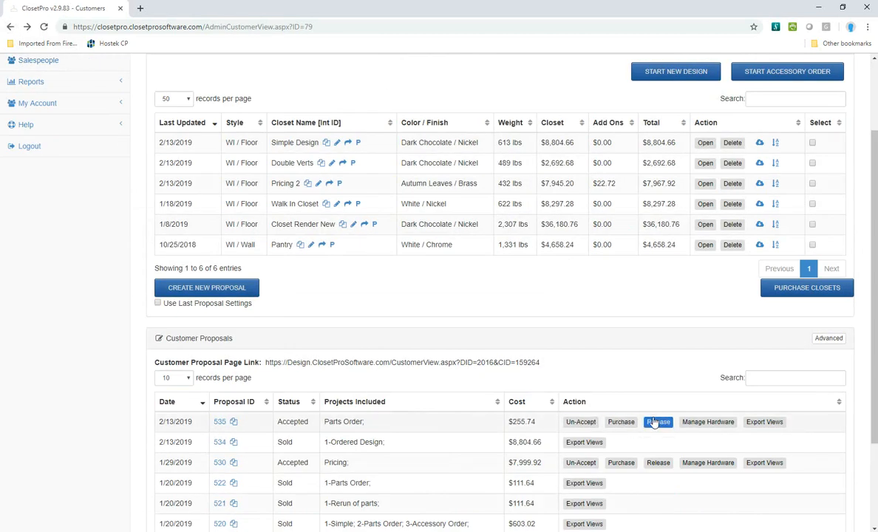
Release proposal 535 back into the designs and export the Parts Order cut list
click(658, 421)
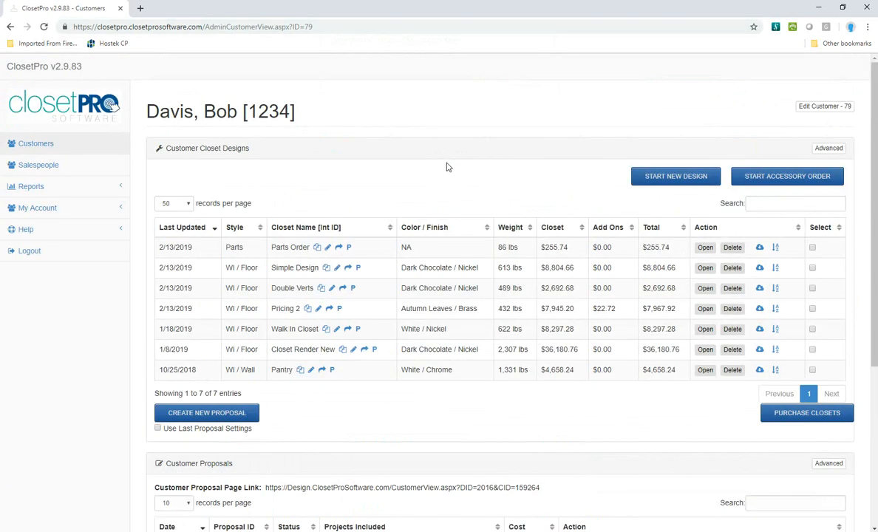
mouse_move(759, 249)
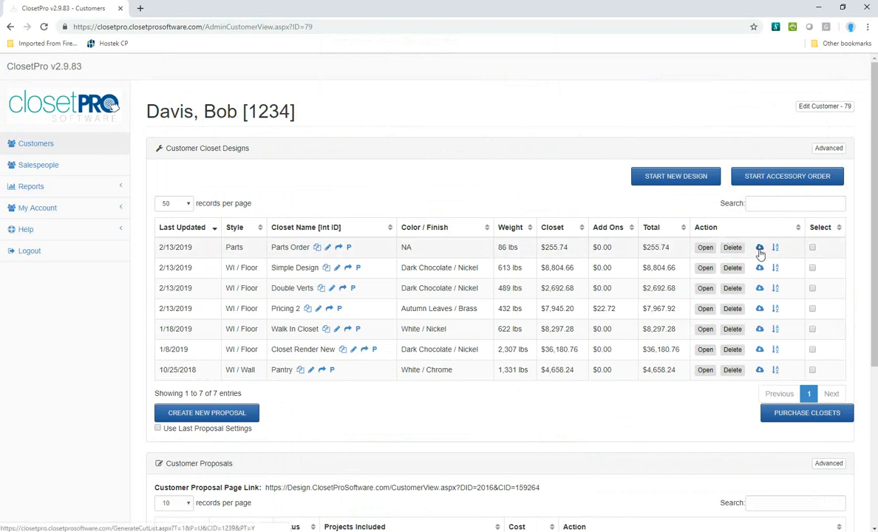
click(760, 247)
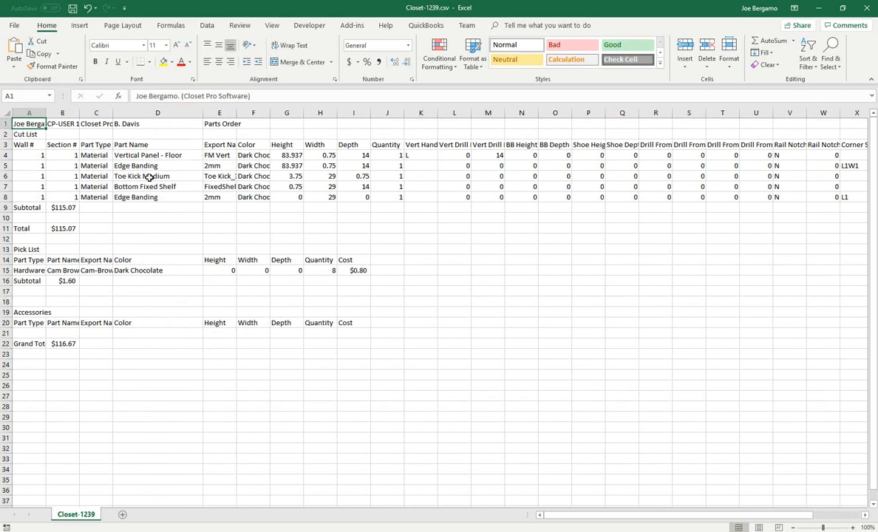
mouse_move(186, 222)
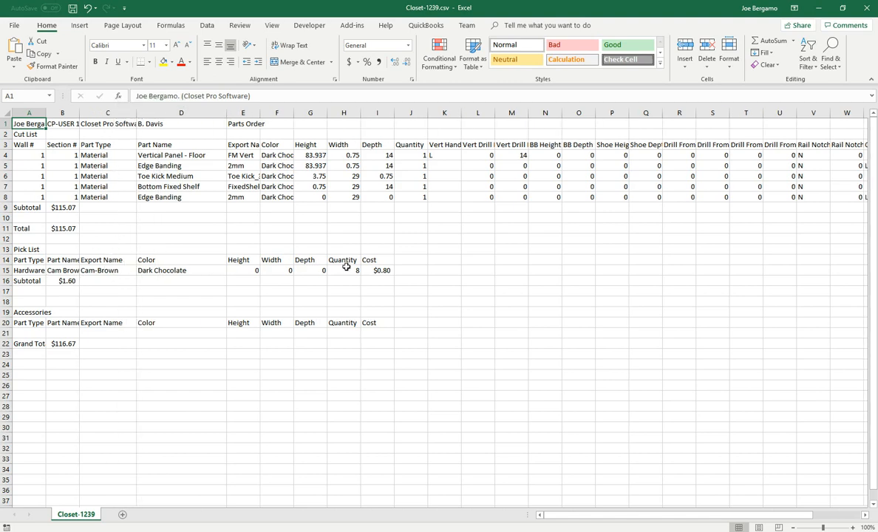
mouse_move(428, 230)
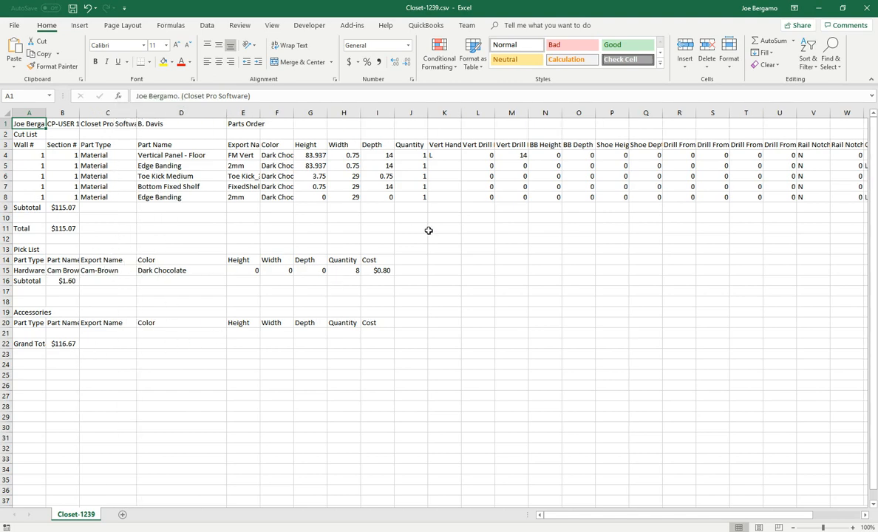
Close the Closet-1239.csv cut list in Excel without saving and return to ClosetPro
click(872, 7)
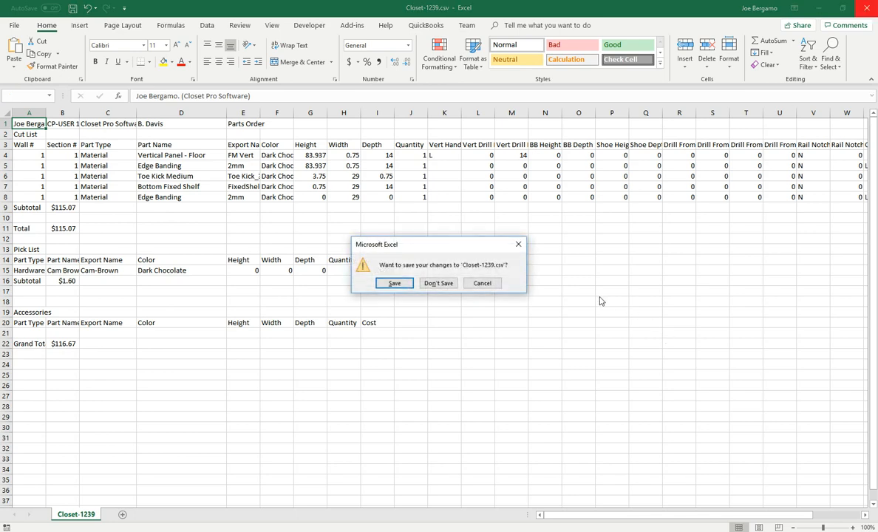
click(437, 284)
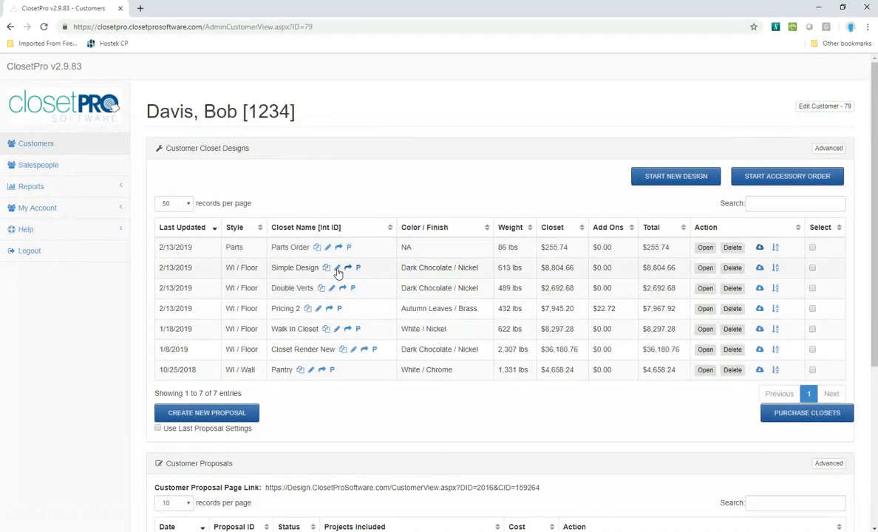
mouse_move(500, 302)
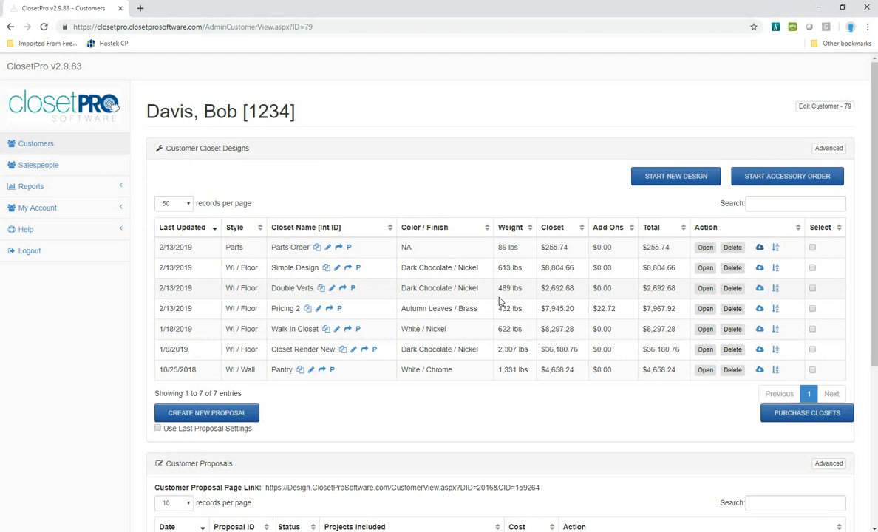